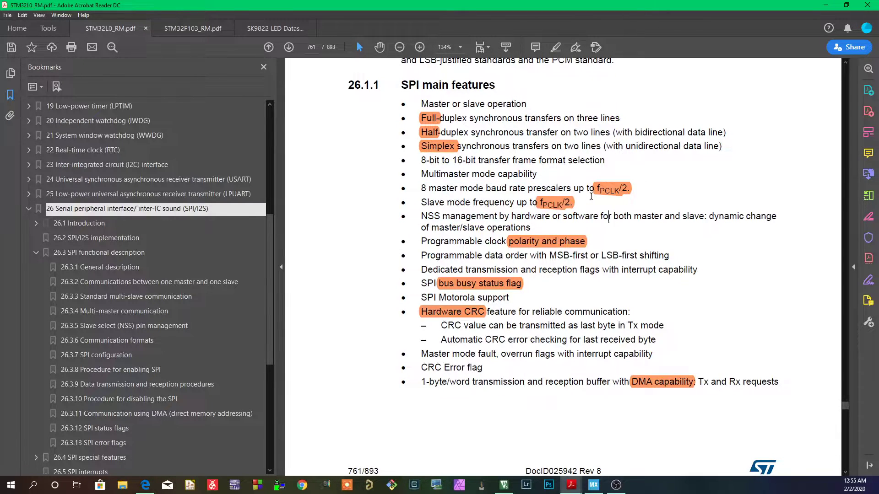
Step: Bring Edge forward and show the spi-modes.png chart of clock polarity and phase modes 0–3
{"action": "left_click", "coordinate": [612, 188]}
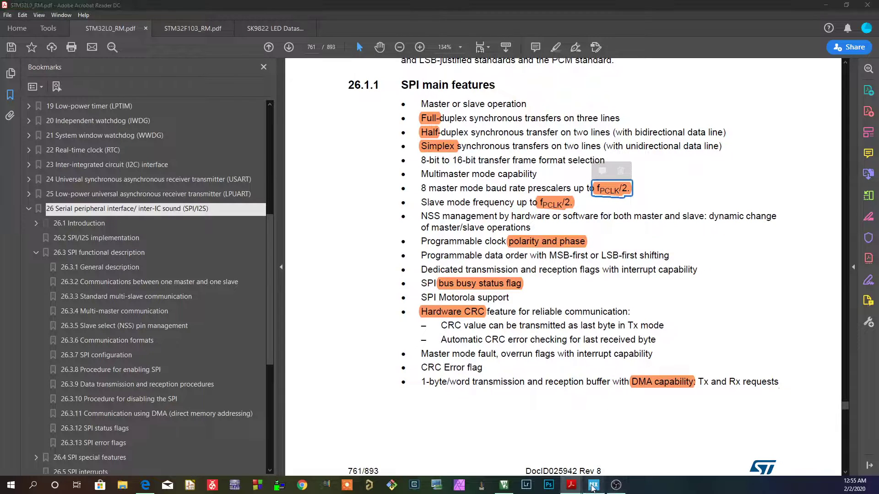
{"action": "left_click", "coordinate": [592, 485]}
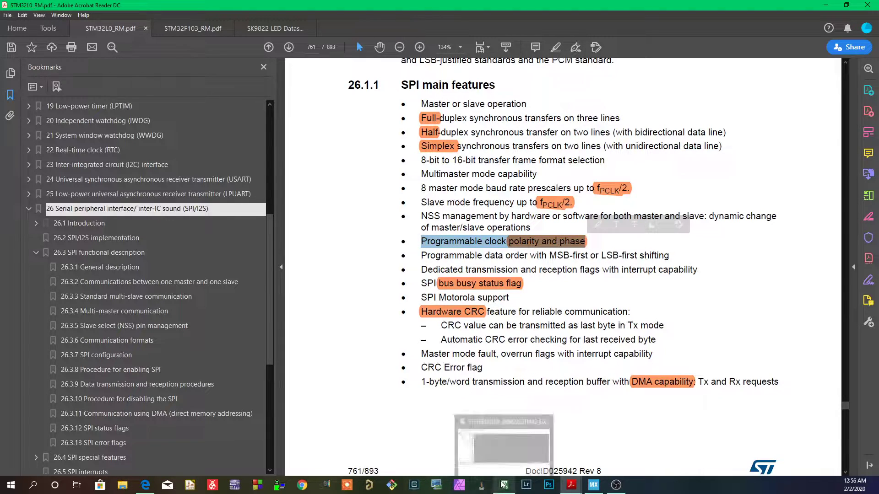
{"action": "left_click", "coordinate": [146, 485]}
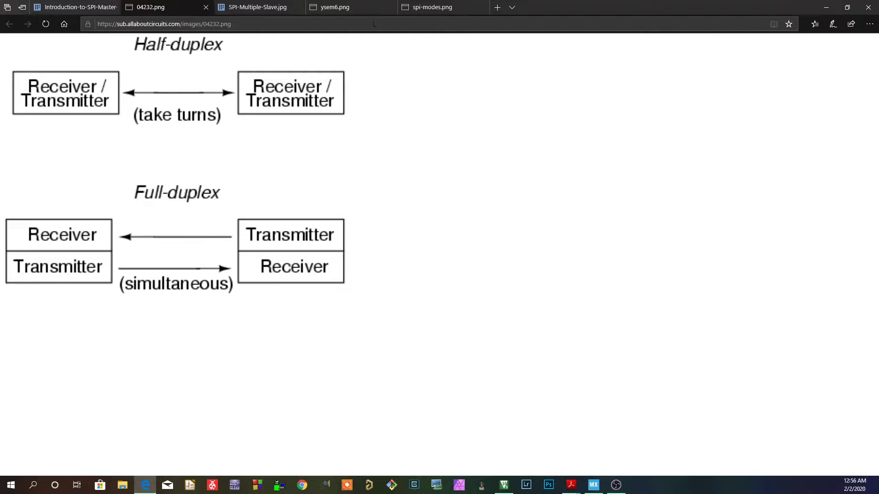
{"action": "left_click", "coordinate": [334, 6]}
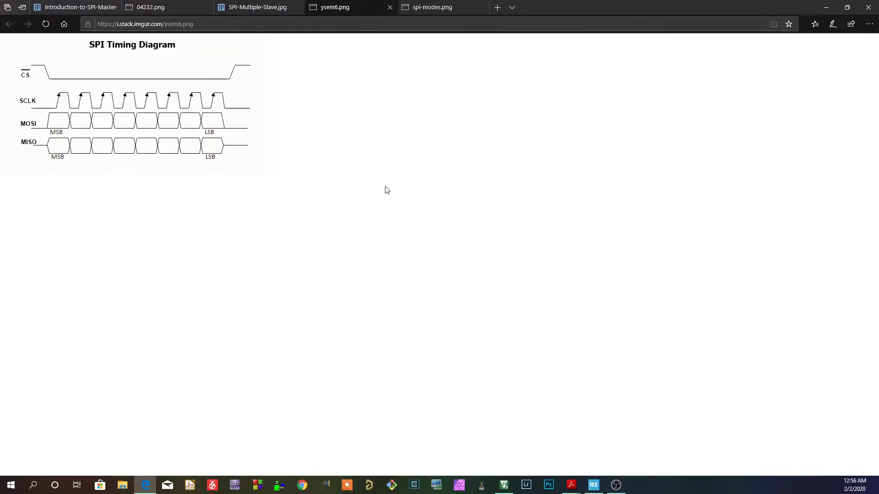
{"action": "left_click", "coordinate": [432, 6]}
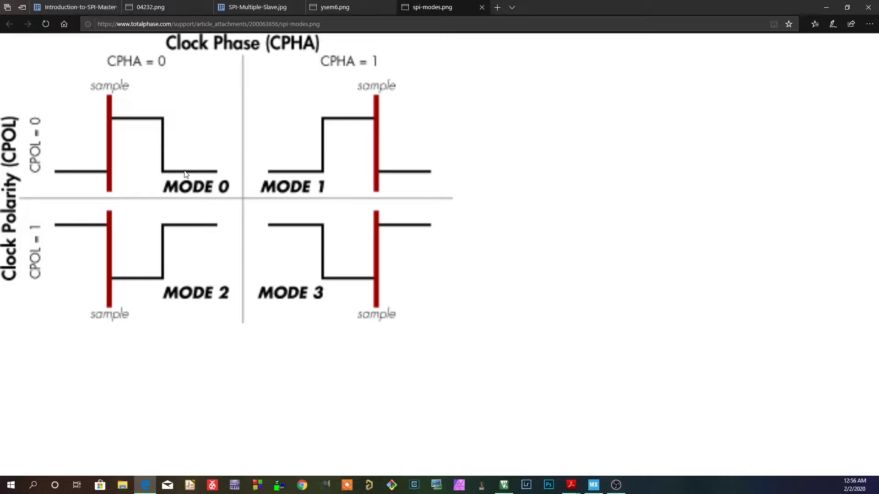
{"action": "mouse_move", "coordinate": [143, 86]}
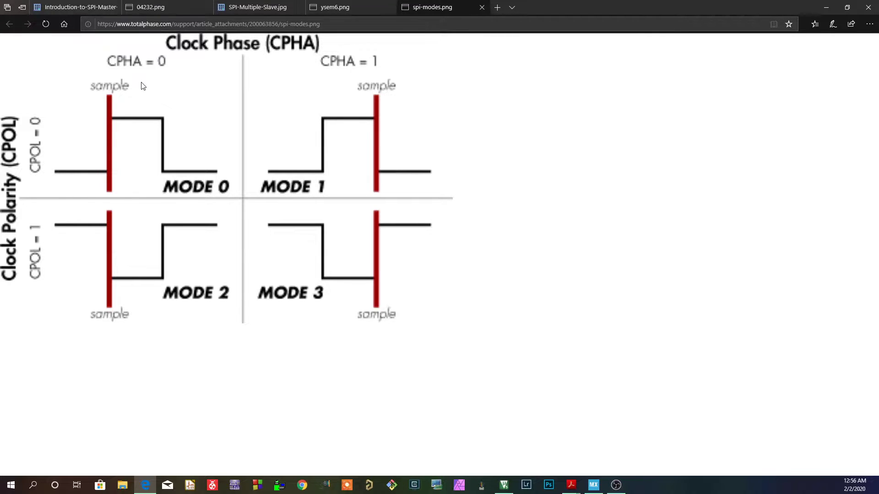
{"action": "mouse_move", "coordinate": [158, 73]}
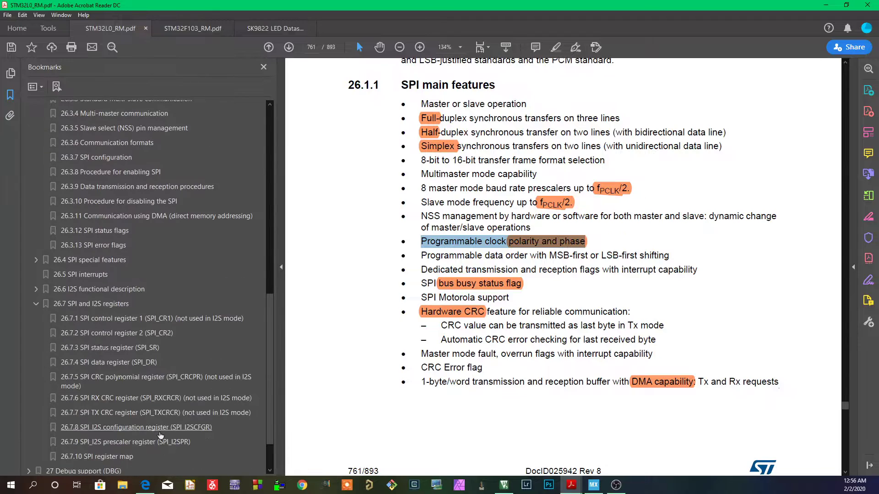
Step: Jump to bookmark 26.7.1 SPI control register 1 (SPI_CR1) showing the CPOL and CPHA bits
{"action": "left_click", "coordinate": [151, 318]}
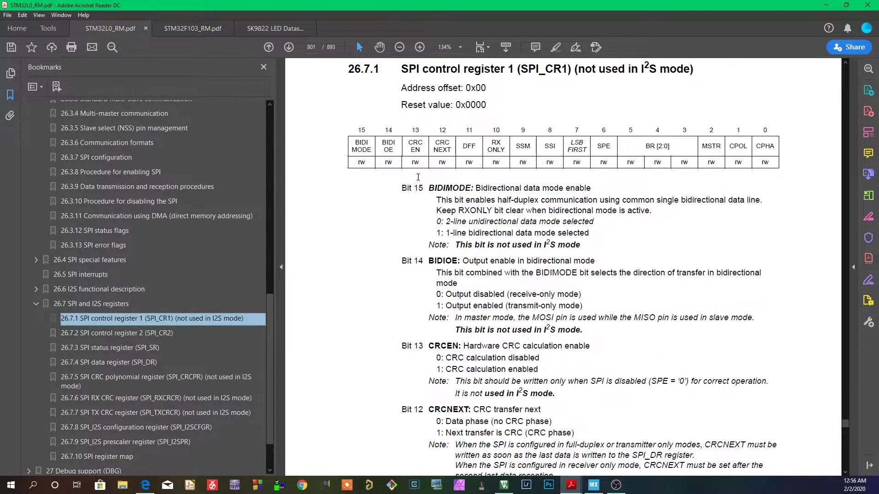
{"action": "double_click", "coordinate": [738, 145]}
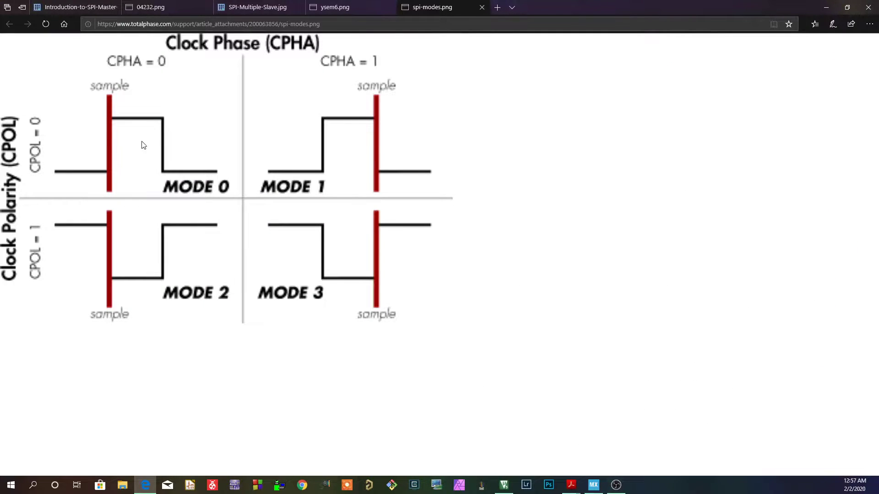
{"action": "mouse_move", "coordinate": [159, 78]}
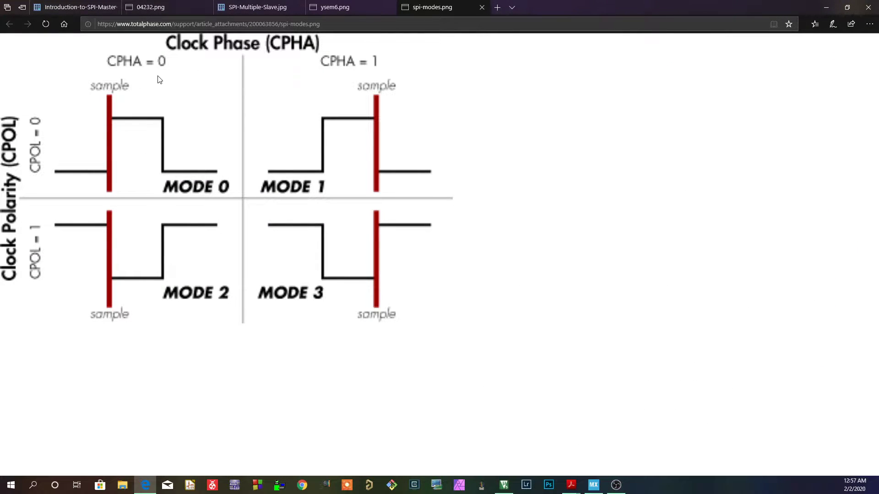
{"action": "mouse_move", "coordinate": [123, 95]}
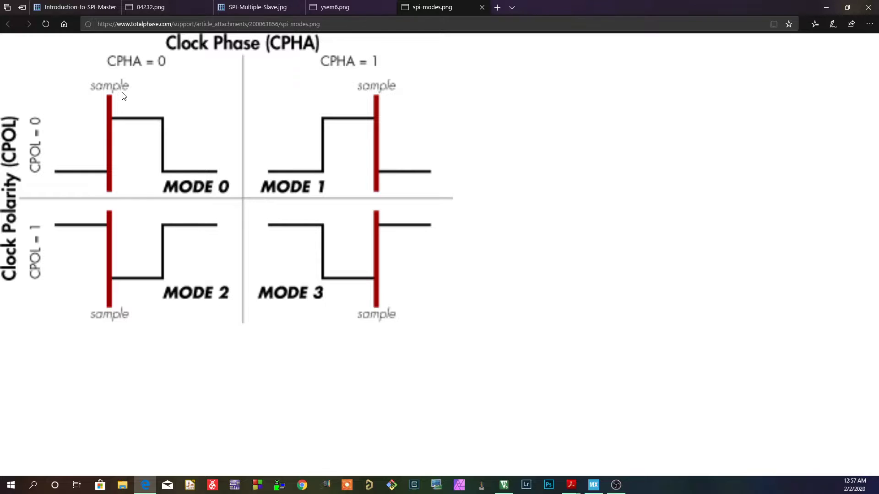
{"action": "mouse_move", "coordinate": [107, 94]}
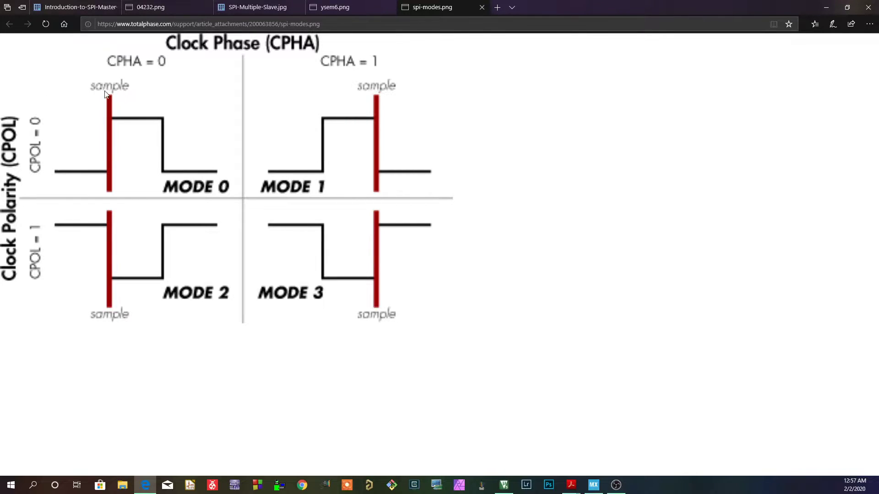
{"action": "mouse_move", "coordinate": [98, 121]}
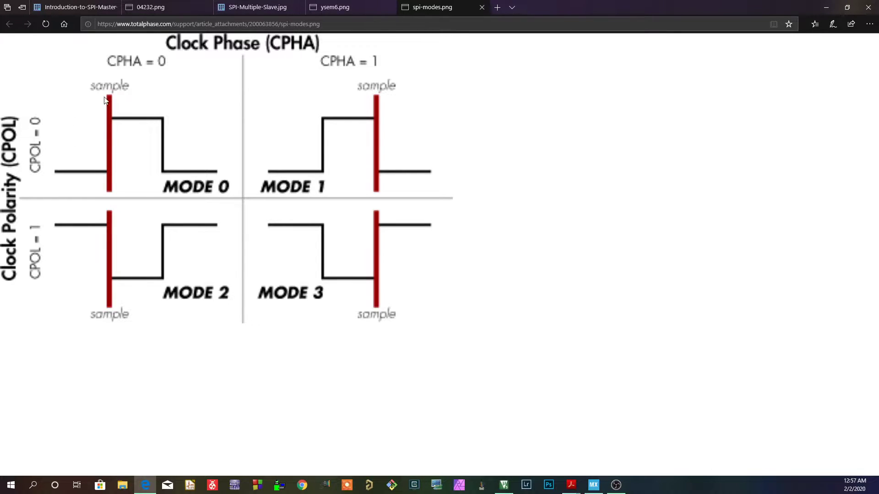
{"action": "mouse_move", "coordinate": [17, 74]}
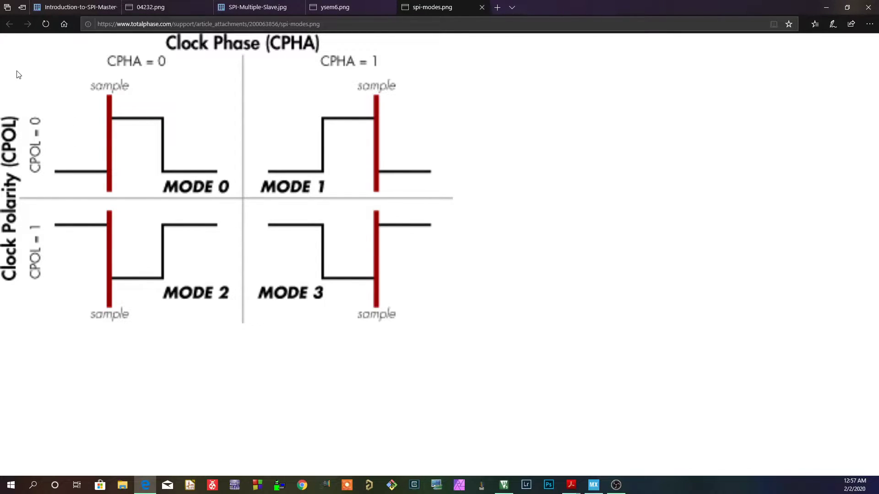
{"action": "mouse_move", "coordinate": [108, 101]}
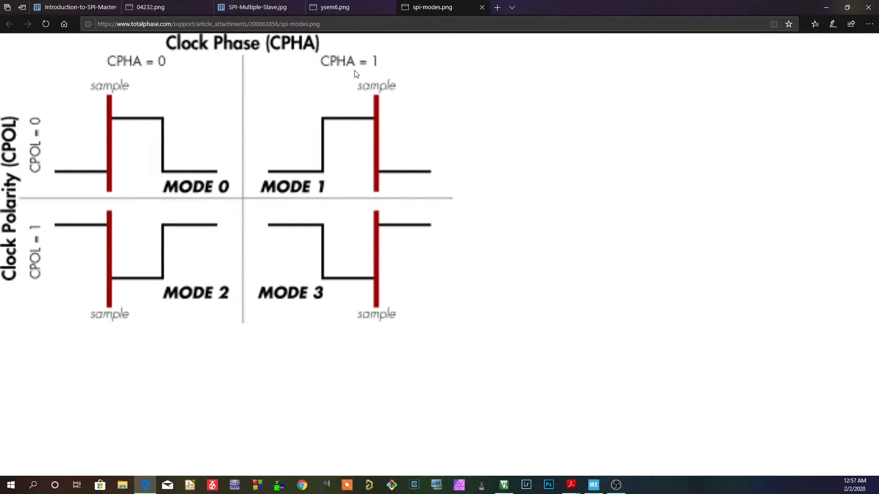
{"action": "mouse_move", "coordinate": [343, 85]}
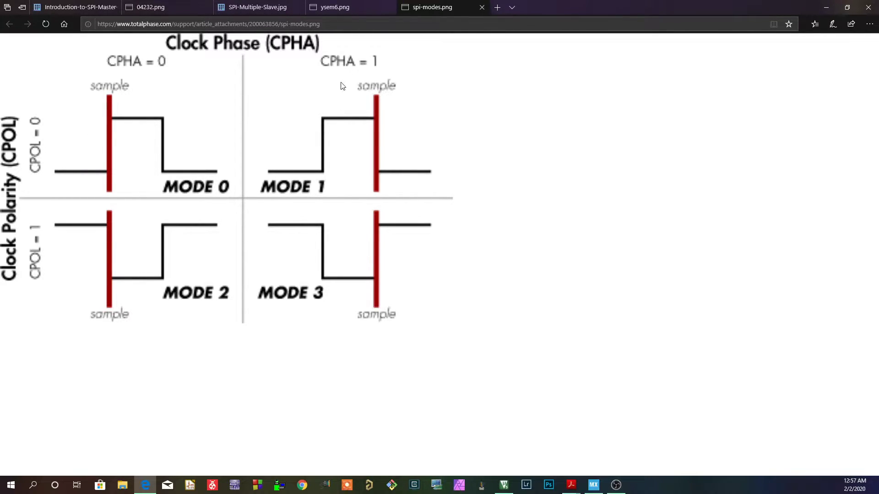
{"action": "mouse_move", "coordinate": [385, 126]}
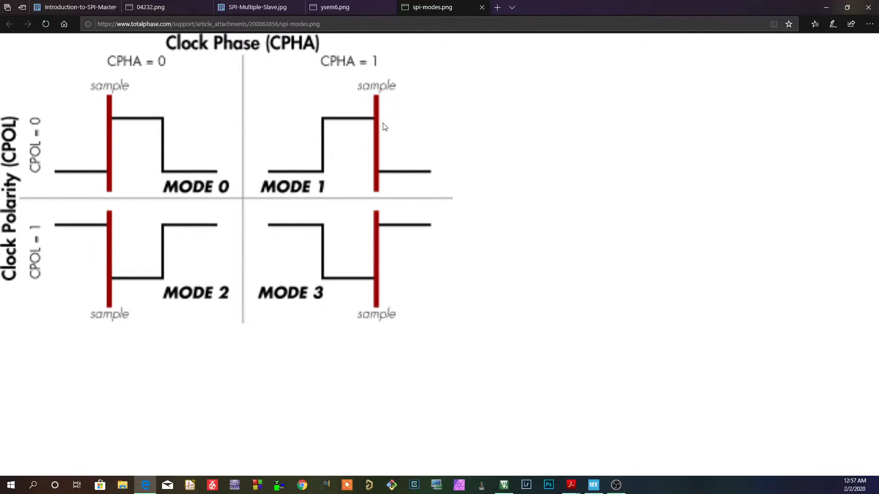
{"action": "mouse_move", "coordinate": [36, 166]}
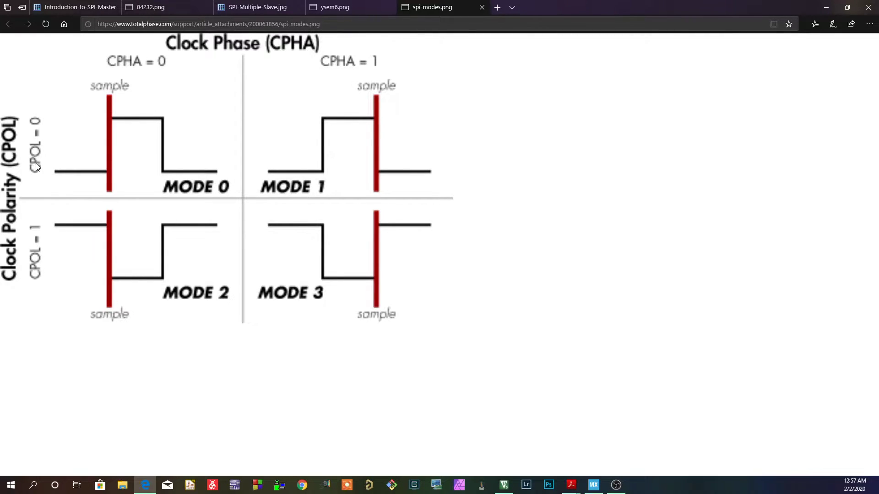
{"action": "mouse_move", "coordinate": [73, 182]}
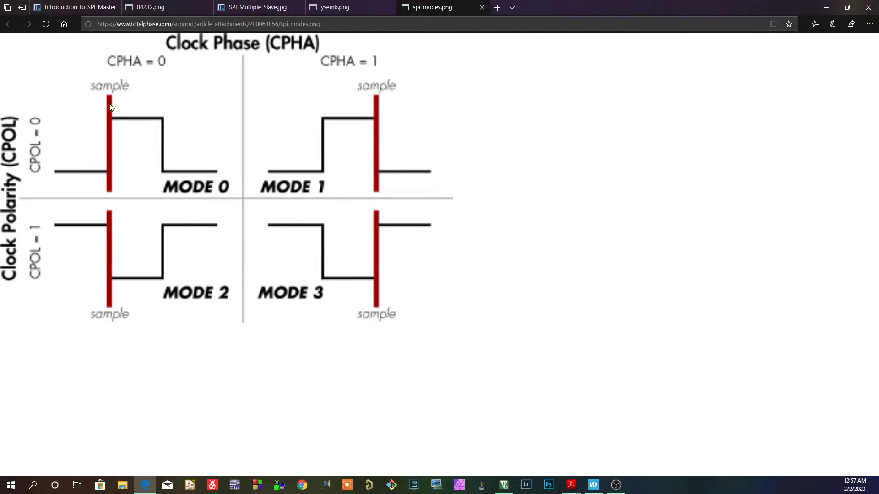
{"action": "mouse_move", "coordinate": [119, 156]}
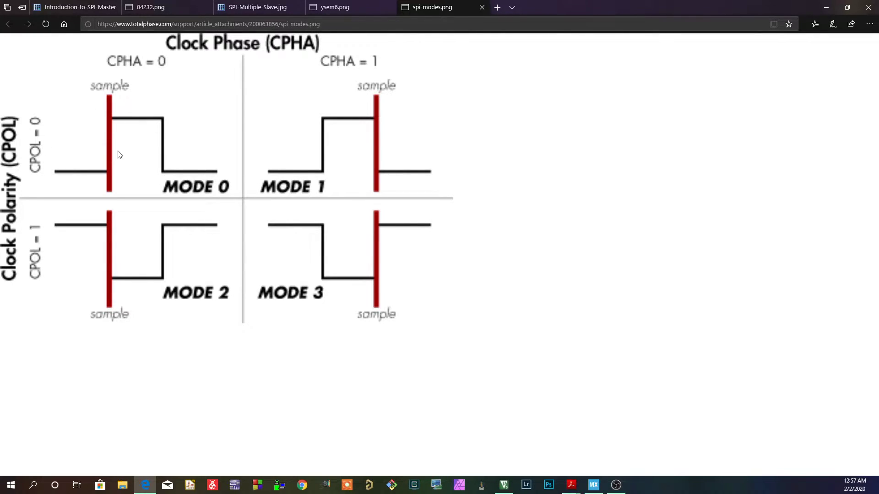
{"action": "mouse_move", "coordinate": [134, 90]}
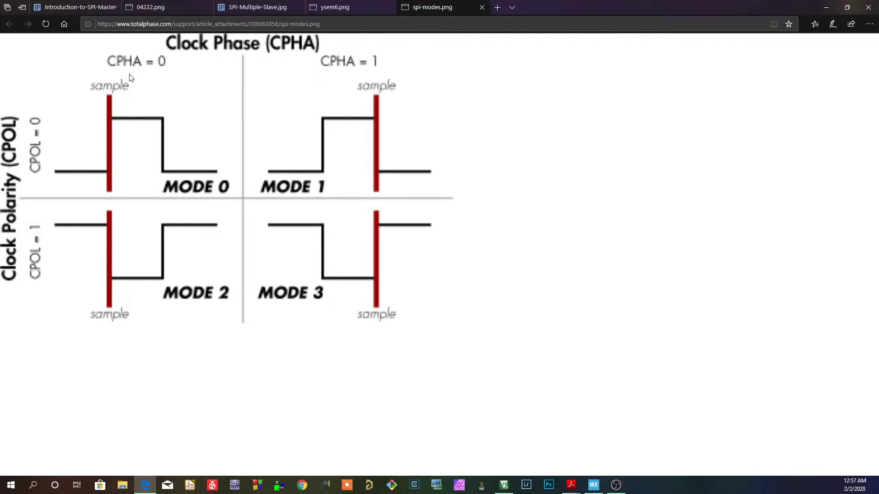
{"action": "mouse_move", "coordinate": [66, 198]}
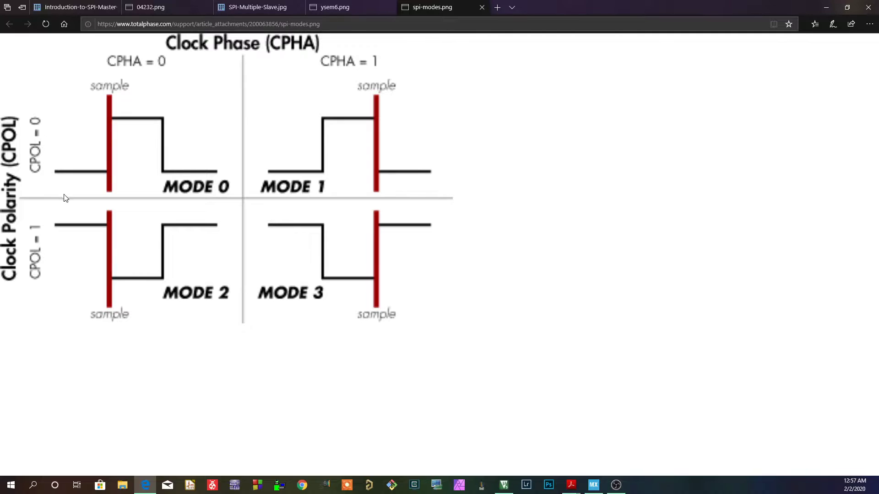
{"action": "mouse_move", "coordinate": [118, 179]}
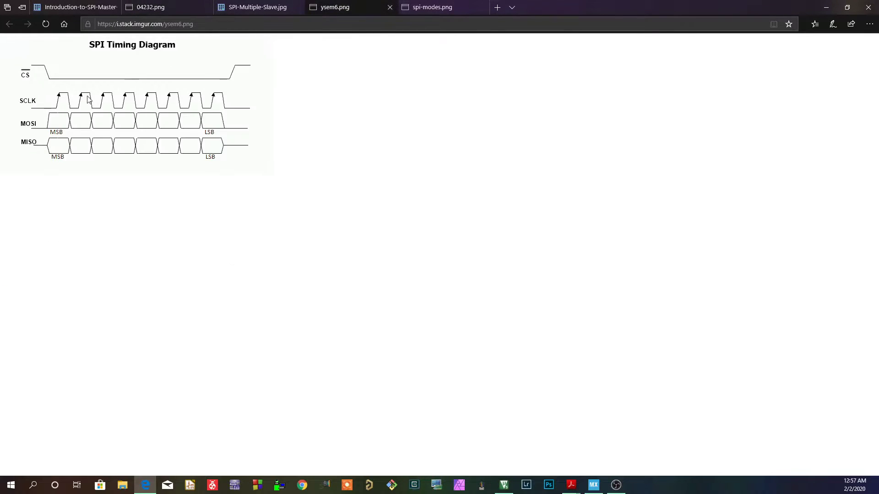
{"action": "mouse_move", "coordinate": [140, 71]}
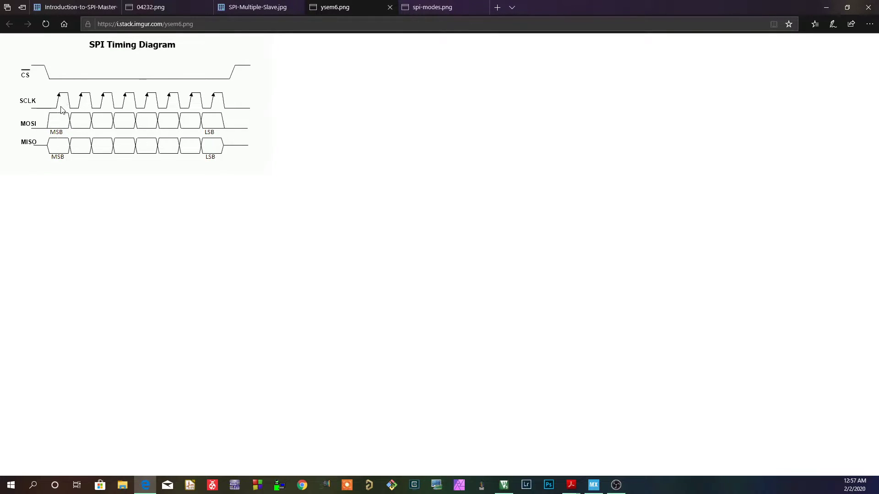
{"action": "mouse_move", "coordinate": [64, 94]}
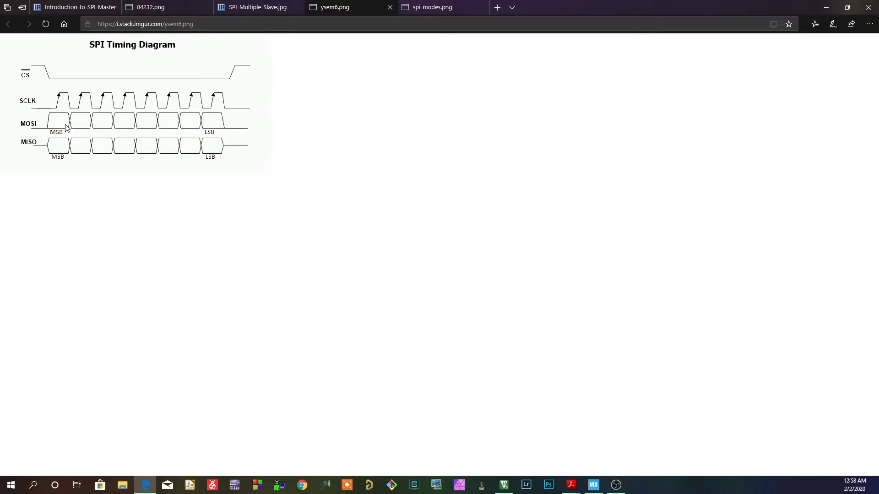
{"action": "mouse_move", "coordinate": [52, 132]}
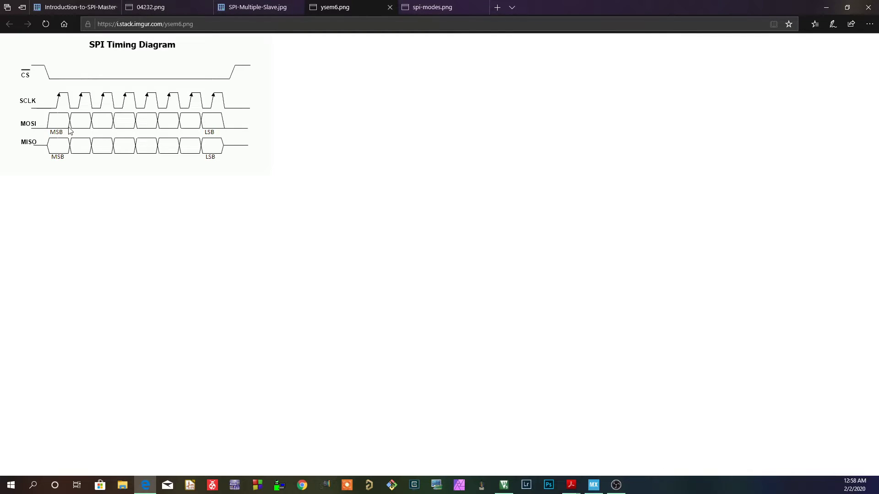
{"action": "mouse_move", "coordinate": [59, 112]}
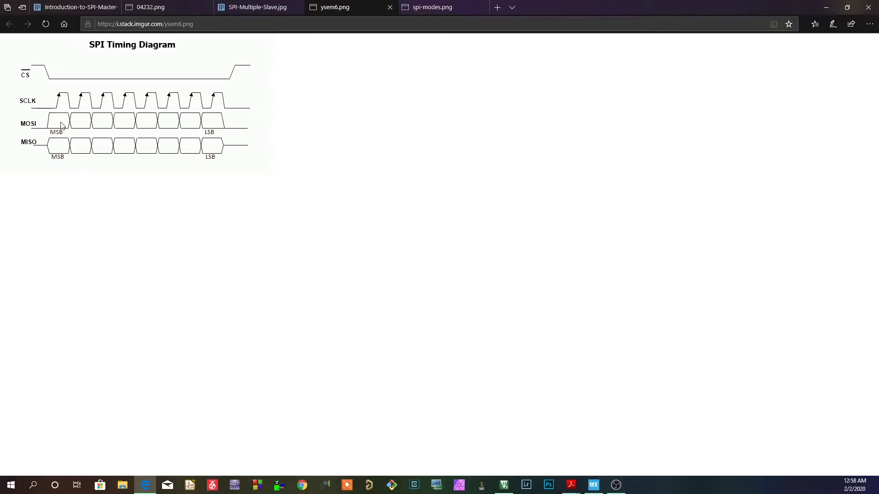
{"action": "mouse_move", "coordinate": [57, 119]}
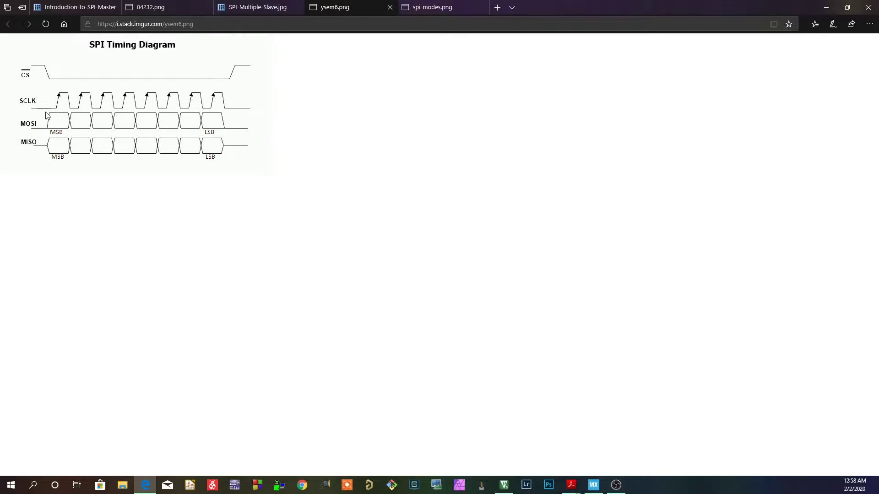
{"action": "mouse_move", "coordinate": [56, 101]}
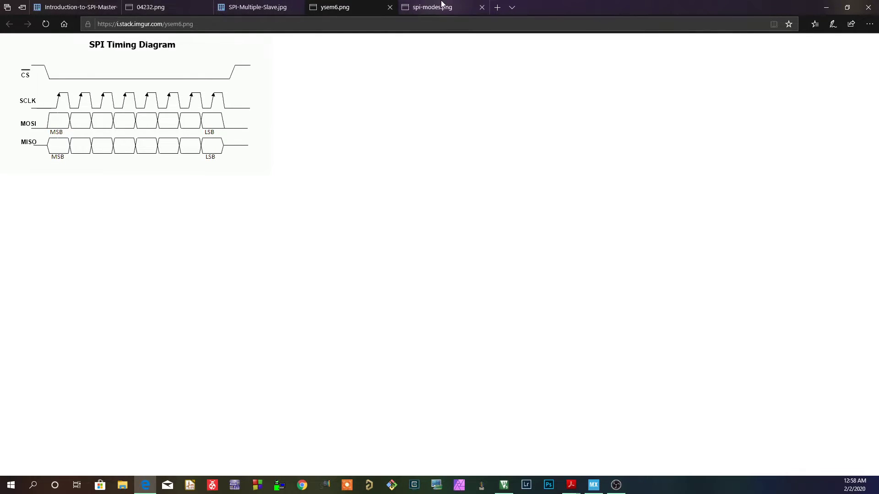
Step: Show the spi-modes.png chart comparing clock polarity and phase for modes 0–3
{"action": "left_click", "coordinate": [431, 6]}
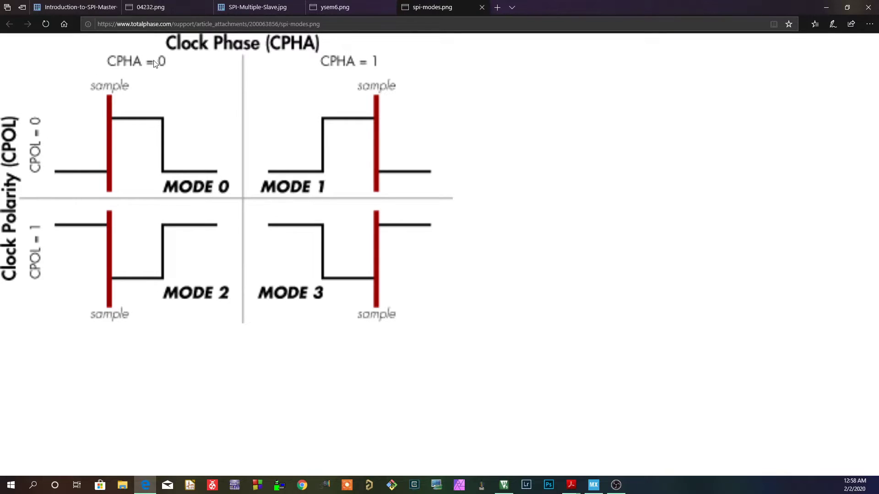
{"action": "mouse_move", "coordinate": [38, 129]}
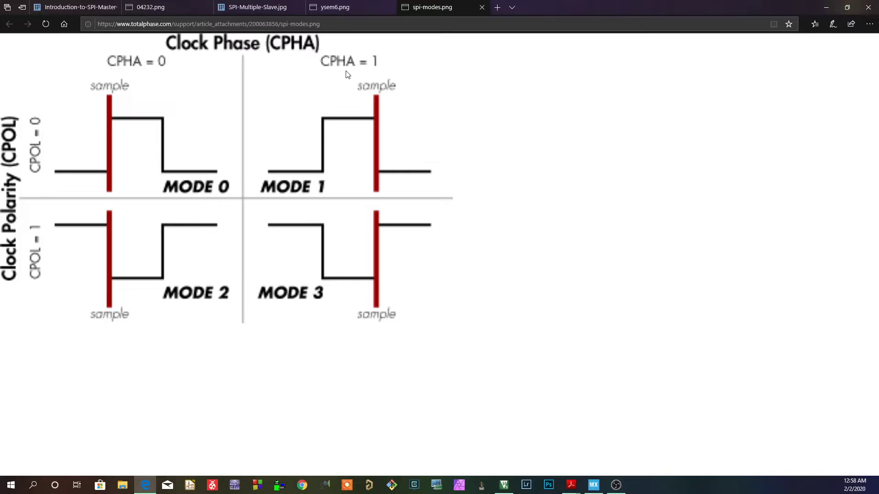
{"action": "mouse_move", "coordinate": [118, 269]}
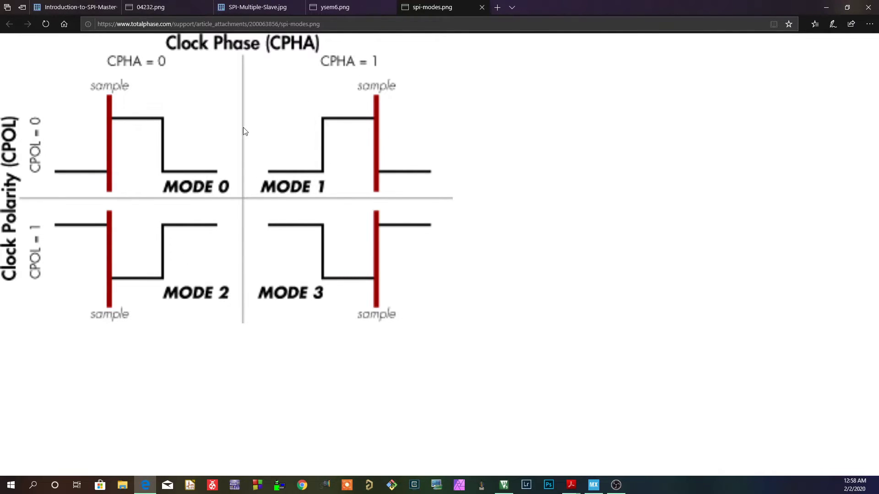
{"action": "mouse_move", "coordinate": [375, 193]}
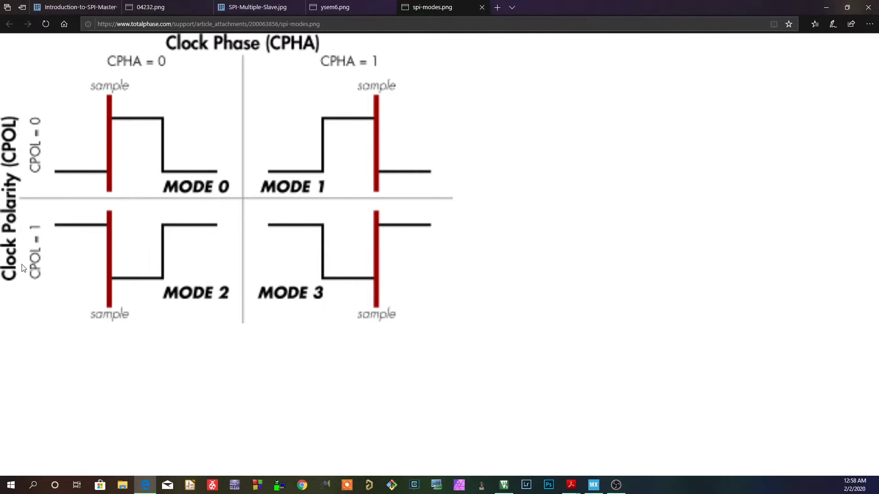
{"action": "mouse_move", "coordinate": [145, 66]}
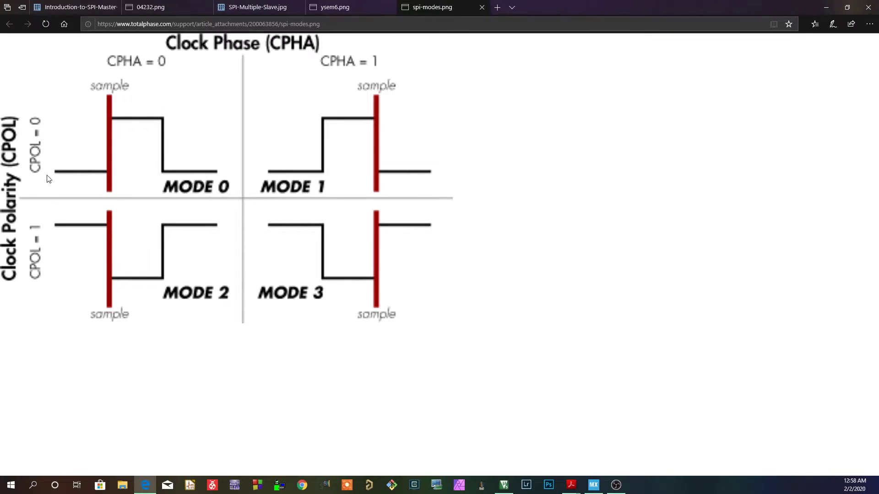
{"action": "mouse_move", "coordinate": [118, 278]}
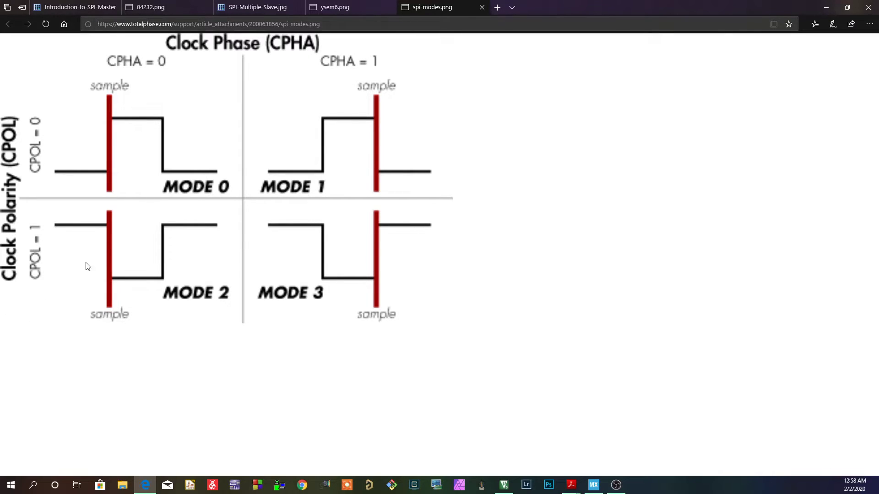
{"action": "mouse_move", "coordinate": [121, 256]}
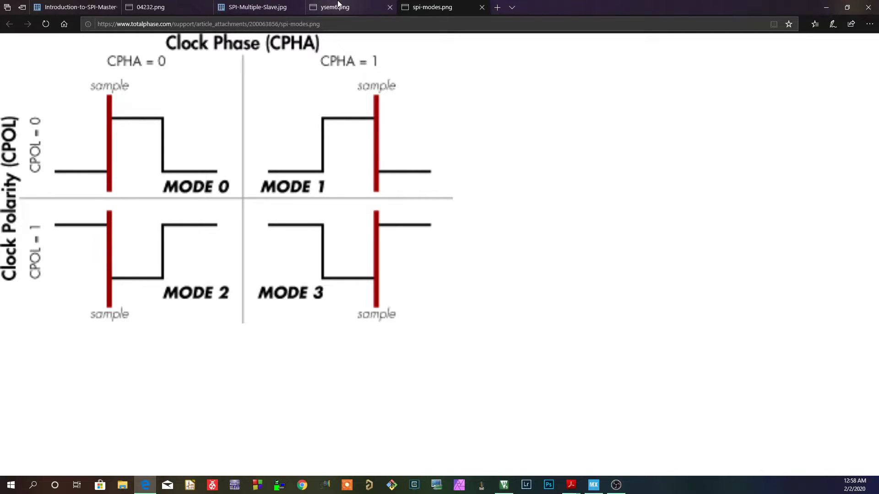
Step: Return to the ysem6.png SPI timing diagram with CS, SCLK, MOSI and MISO signals
{"action": "left_click", "coordinate": [350, 6]}
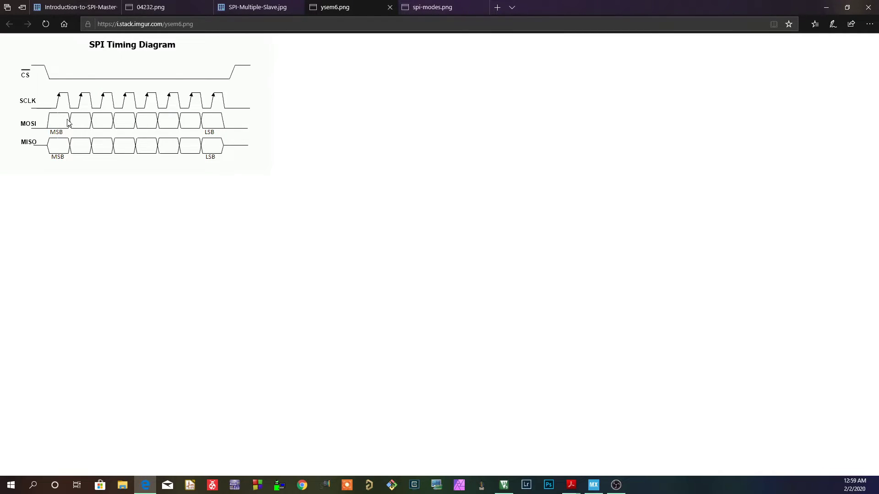
{"action": "mouse_move", "coordinate": [59, 105]}
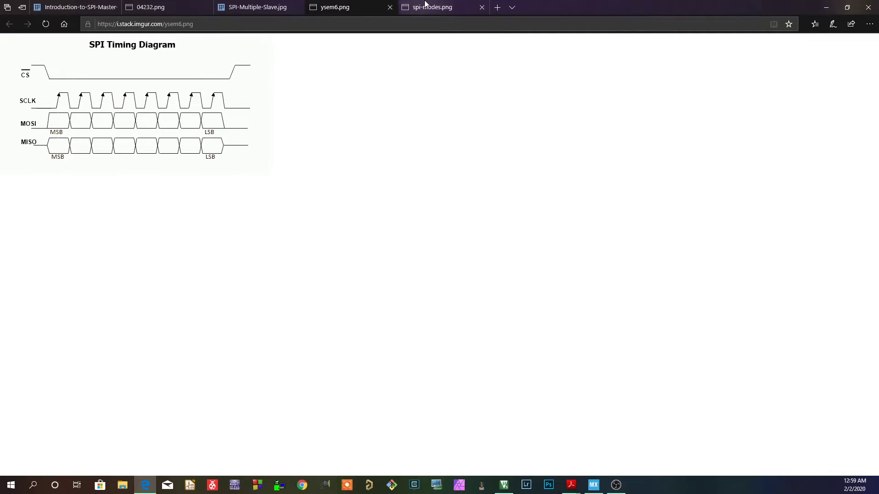
Step: Show the spi-modes.png chart of CPOL and CPHA combinations once more
{"action": "left_click", "coordinate": [432, 6]}
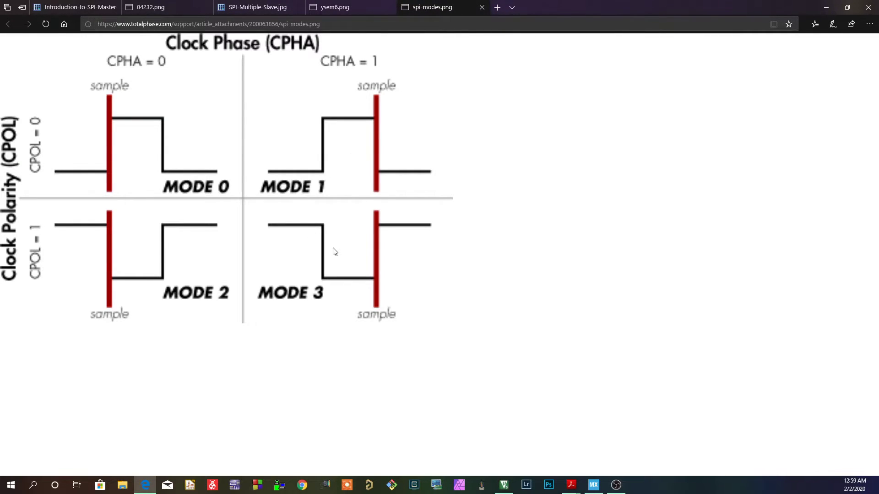
{"action": "mouse_move", "coordinate": [235, 233]}
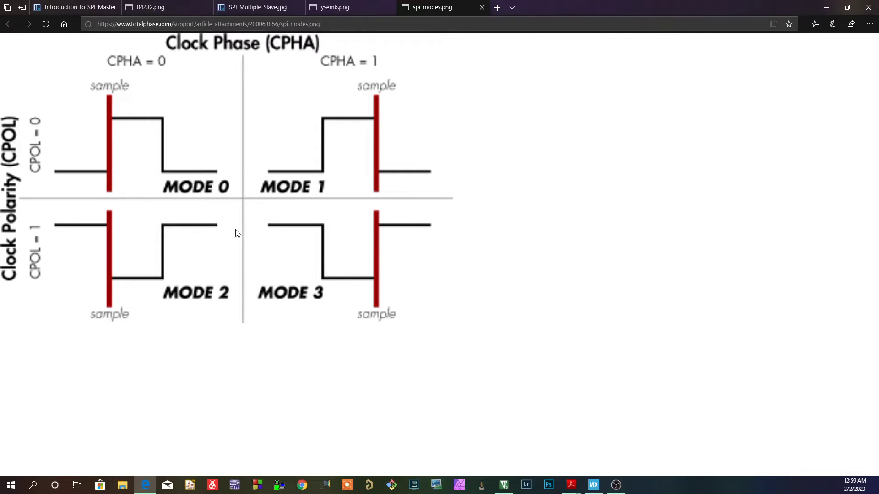
{"action": "mouse_move", "coordinate": [54, 274]}
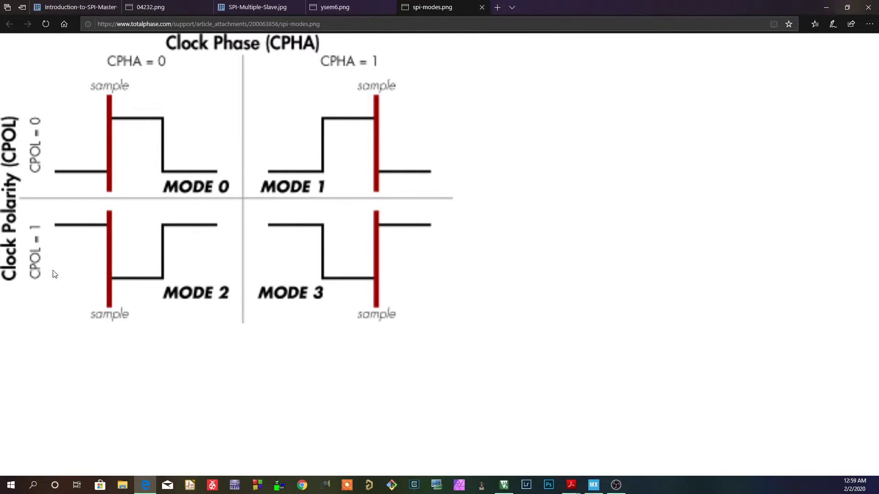
{"action": "mouse_move", "coordinate": [351, 232]}
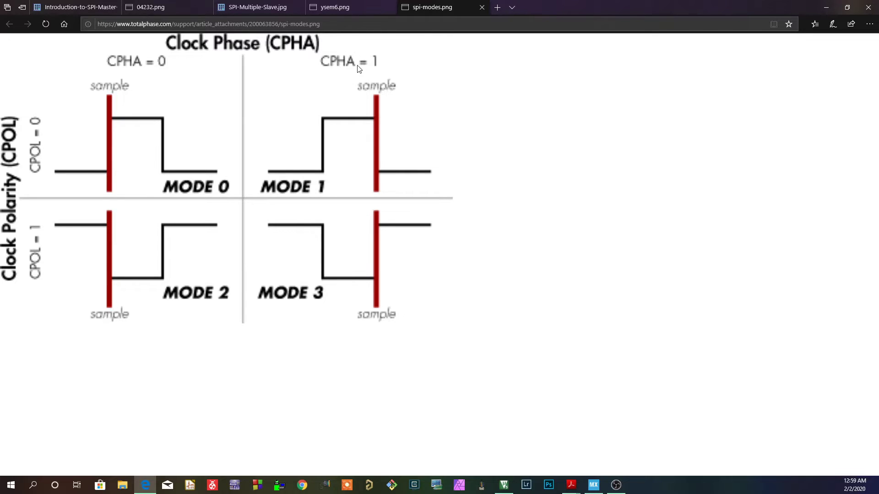
{"action": "mouse_move", "coordinate": [421, 253]}
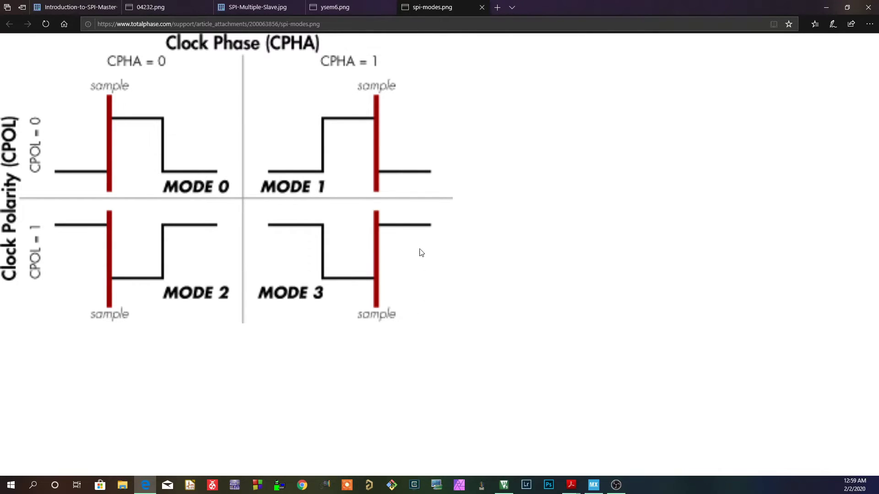
{"action": "mouse_move", "coordinate": [377, 227]}
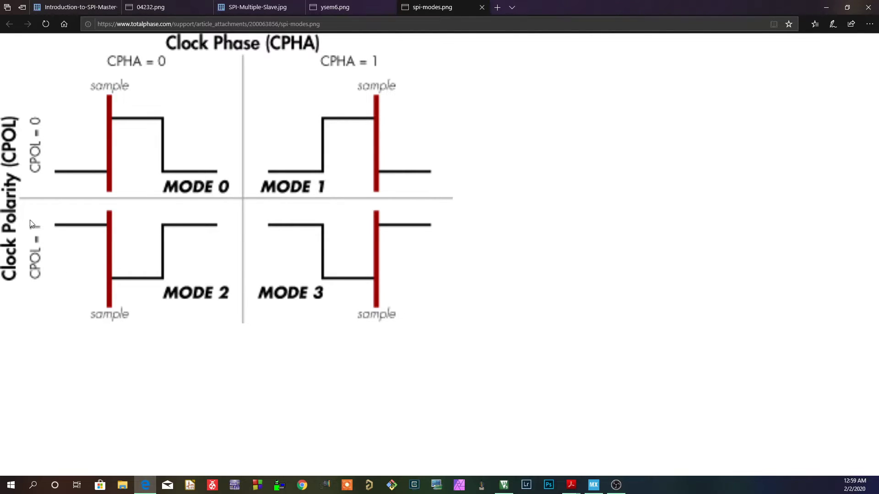
{"action": "mouse_move", "coordinate": [344, 209]}
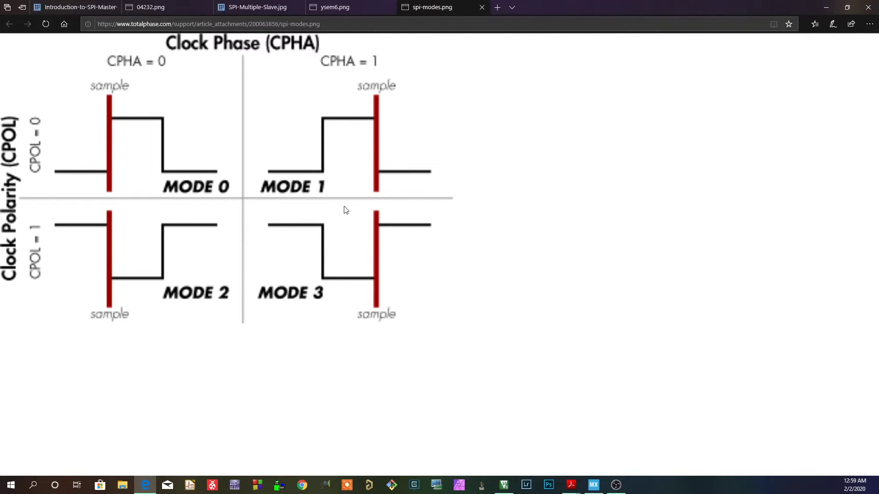
{"action": "mouse_move", "coordinate": [369, 270]}
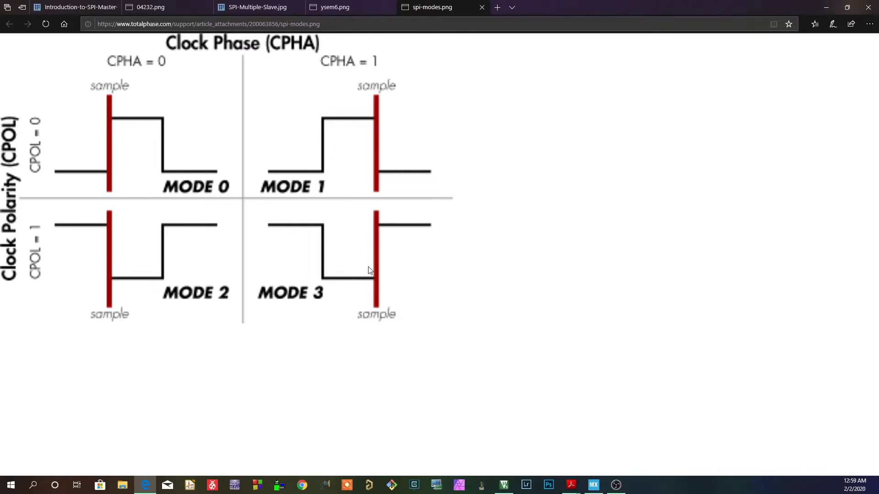
{"action": "mouse_move", "coordinate": [227, 291]}
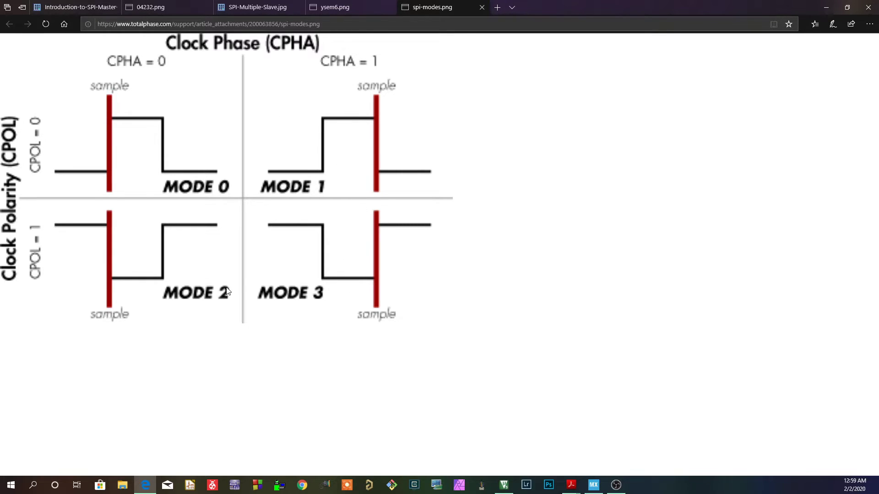
{"action": "mouse_move", "coordinate": [234, 272]}
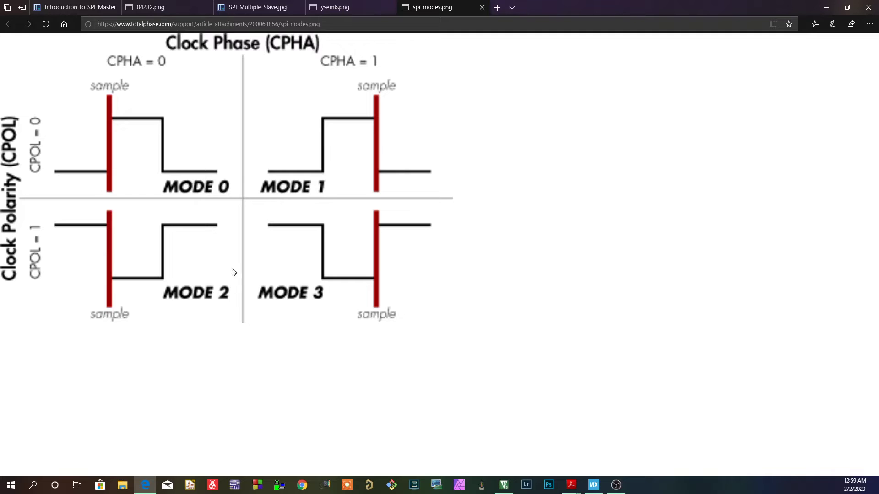